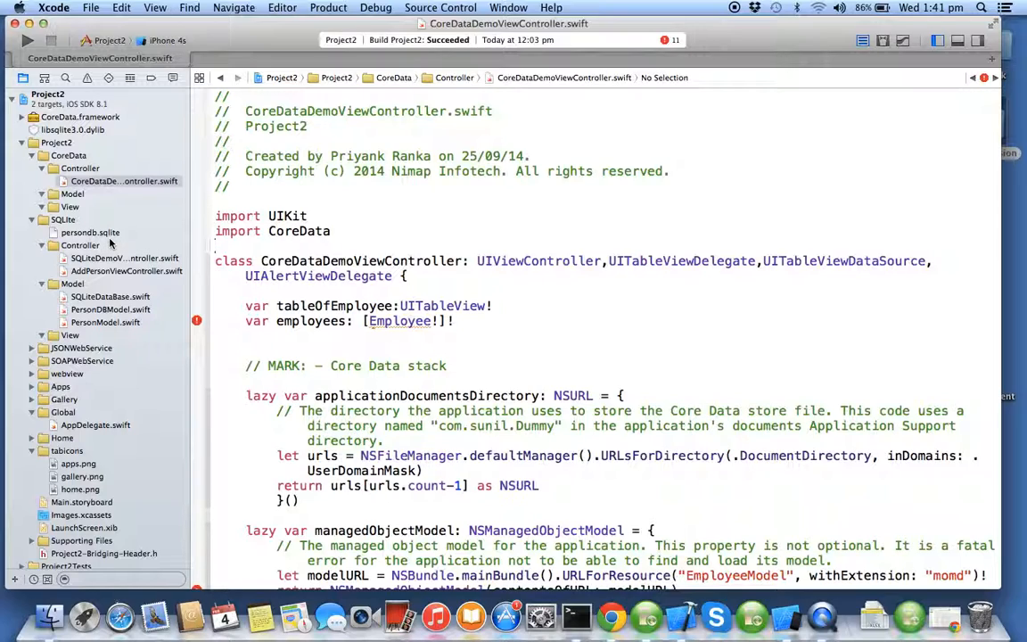
Step: Collapse the SQLite group so the CoreData Model group can be selected
left_click(216, 245)
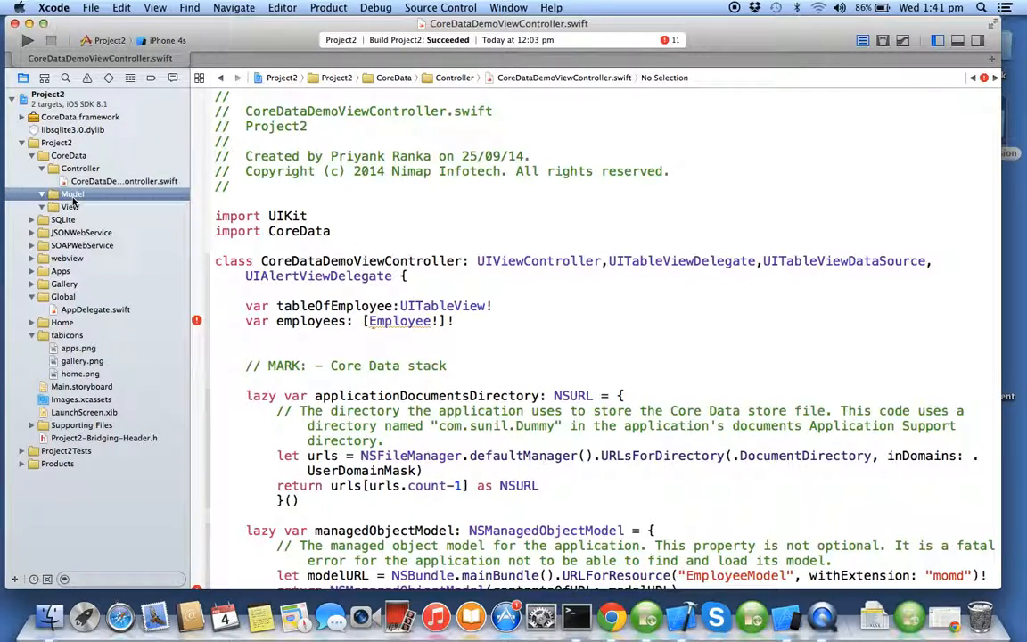
Step: Choose the iOS Core Data Data Model template for a new file in the Model group
right_click(72, 194)
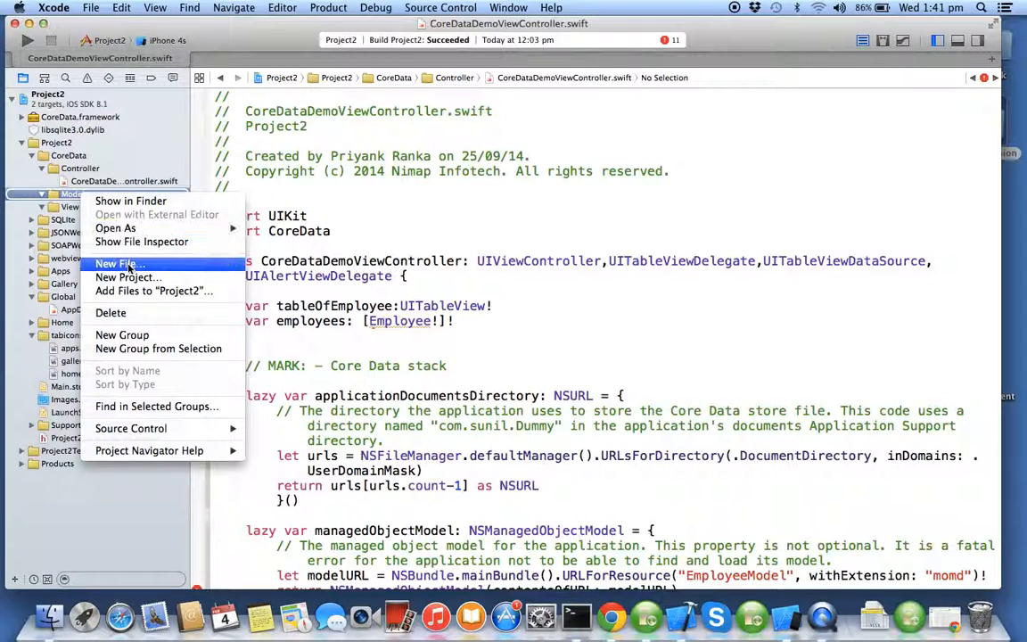
left_click(120, 263)
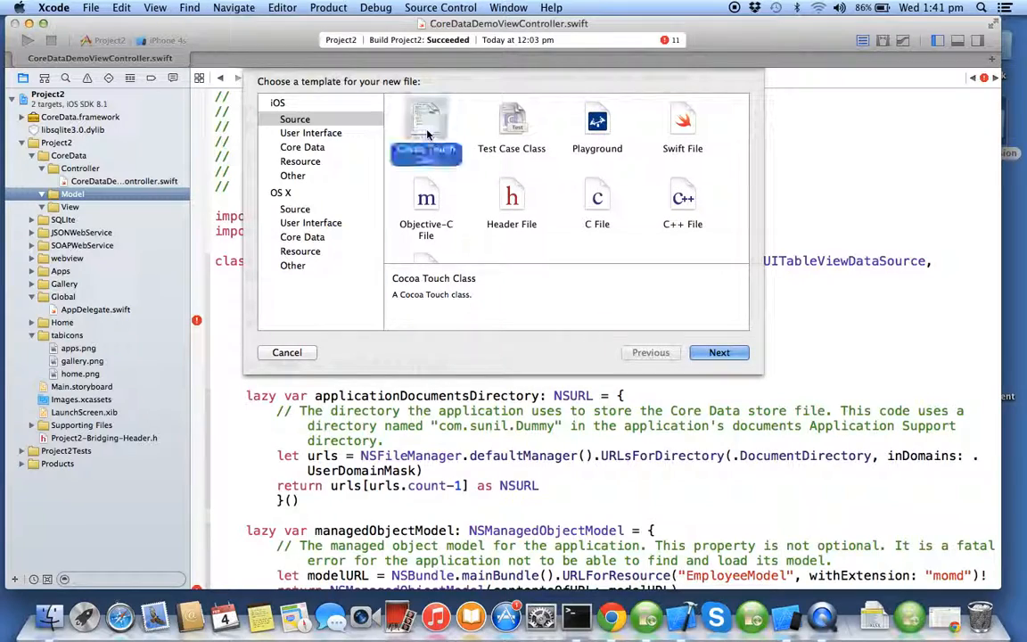
left_click(425, 130)
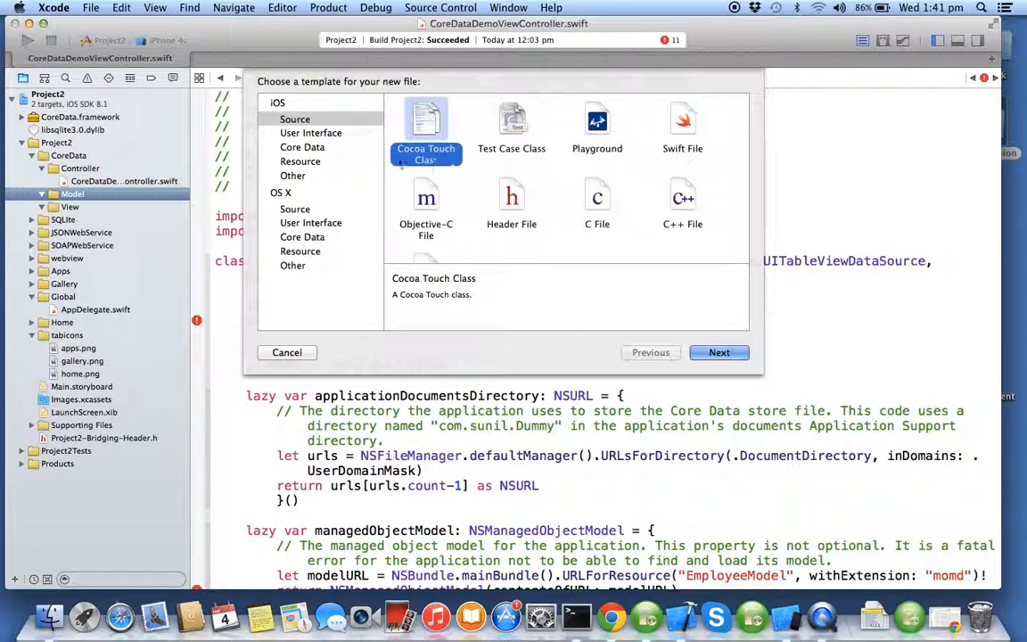
left_click(302, 148)
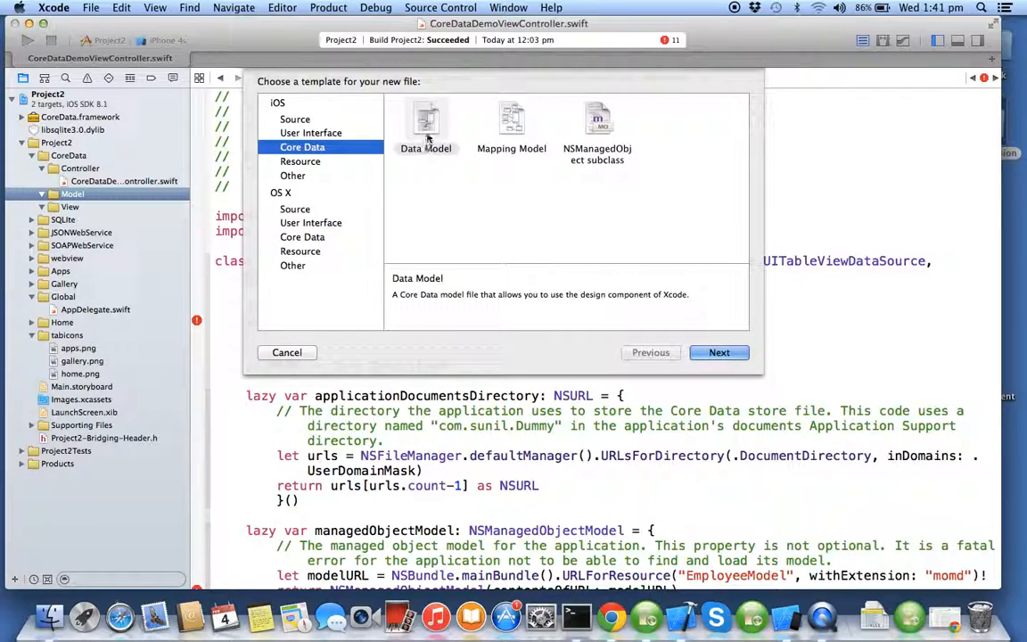
left_click(425, 125)
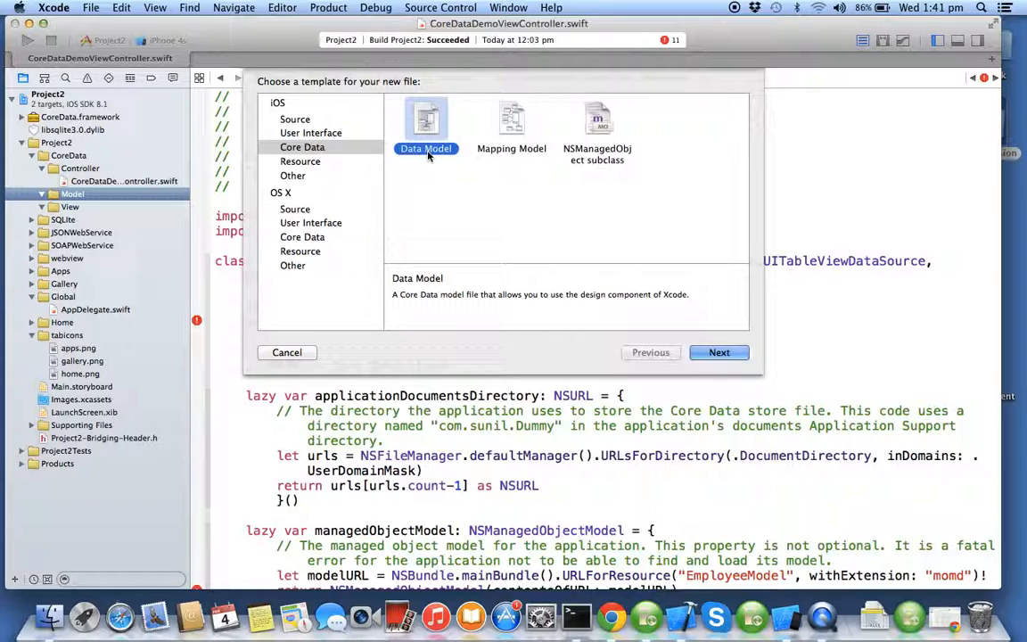
mouse_move(486, 132)
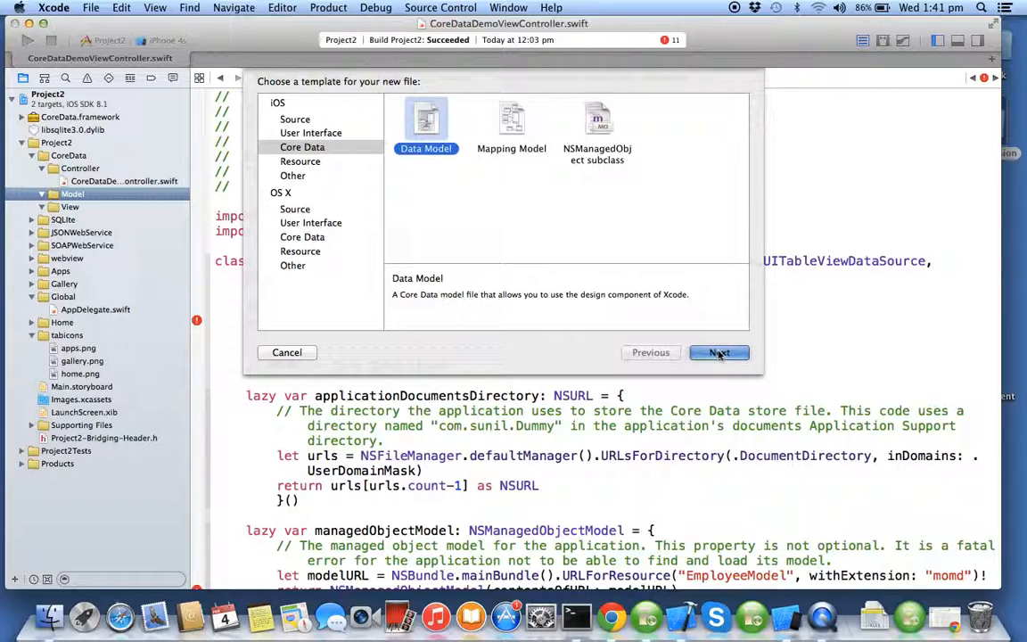
left_click(719, 352)
type("EmployeeModel")
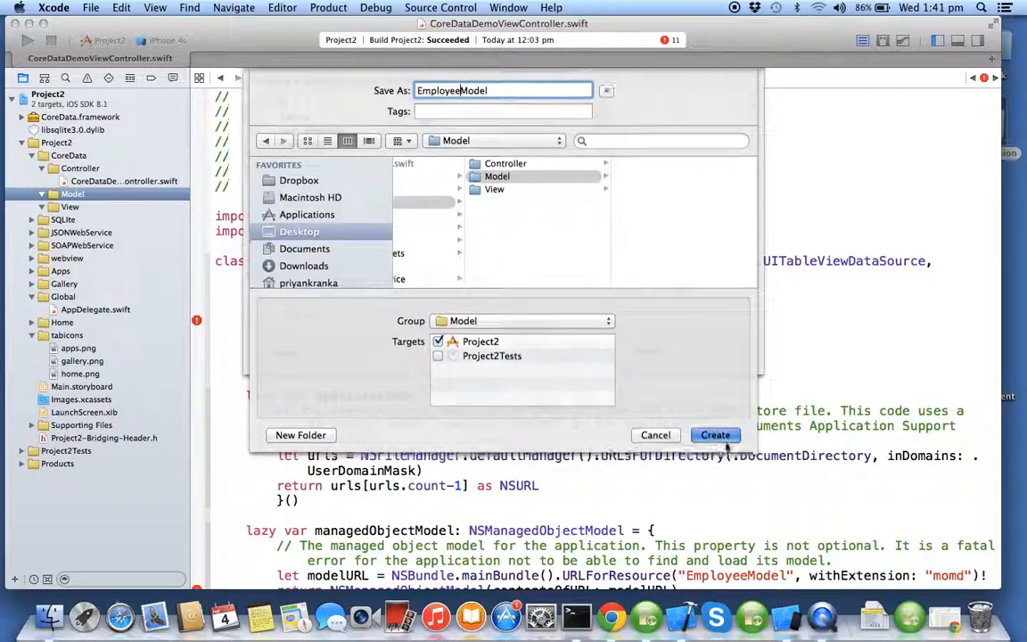
Step: Create EmployeeModel.xcdatamodeld in the Model group and open its empty editor
left_click(715, 435)
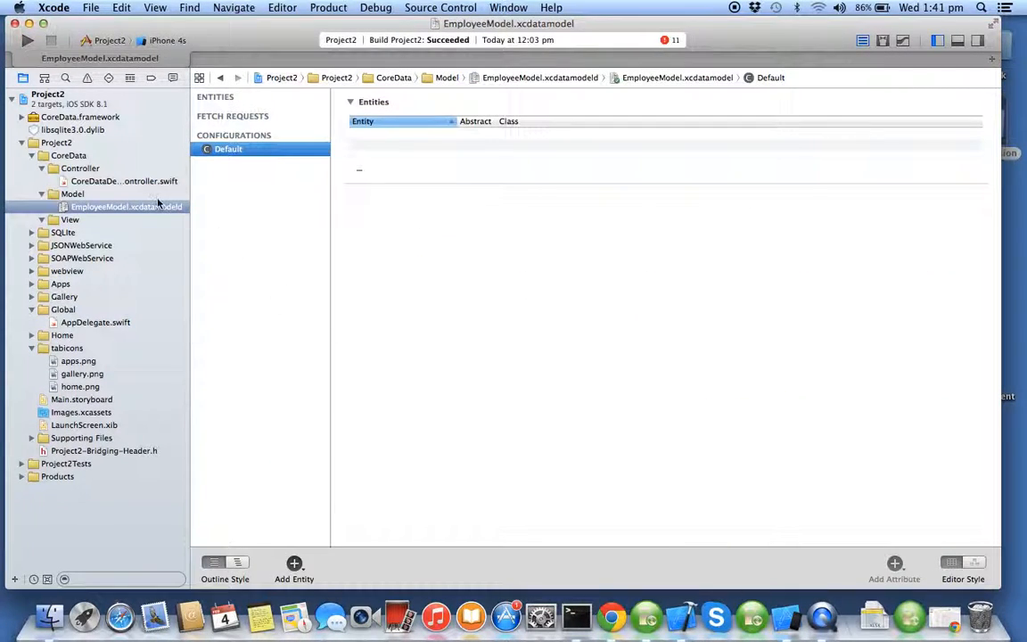
mouse_move(355, 429)
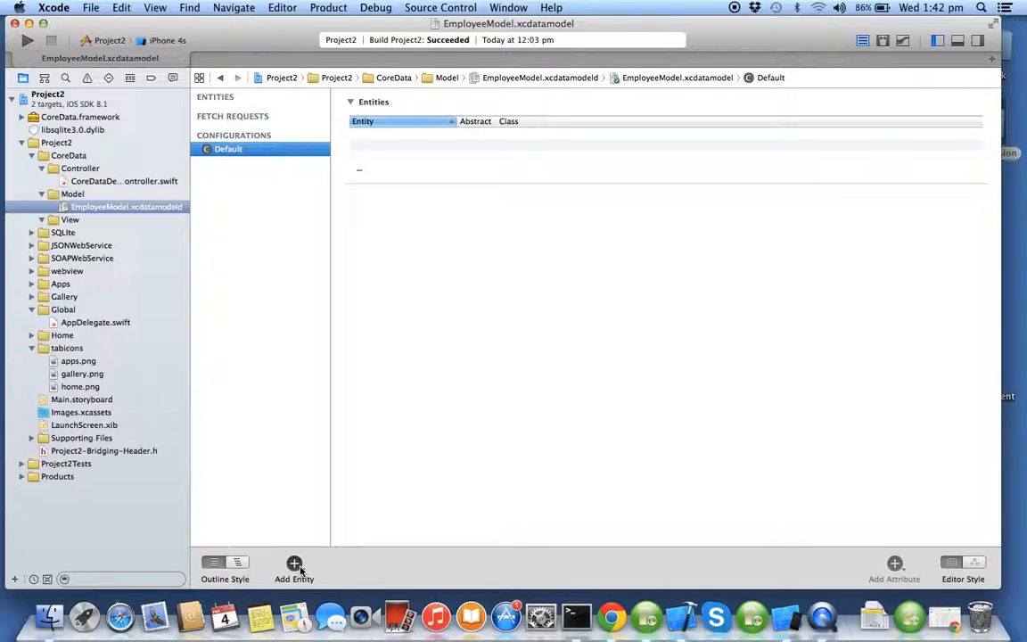
Step: Add two entities and rename them Employee and Department
left_click(295, 564)
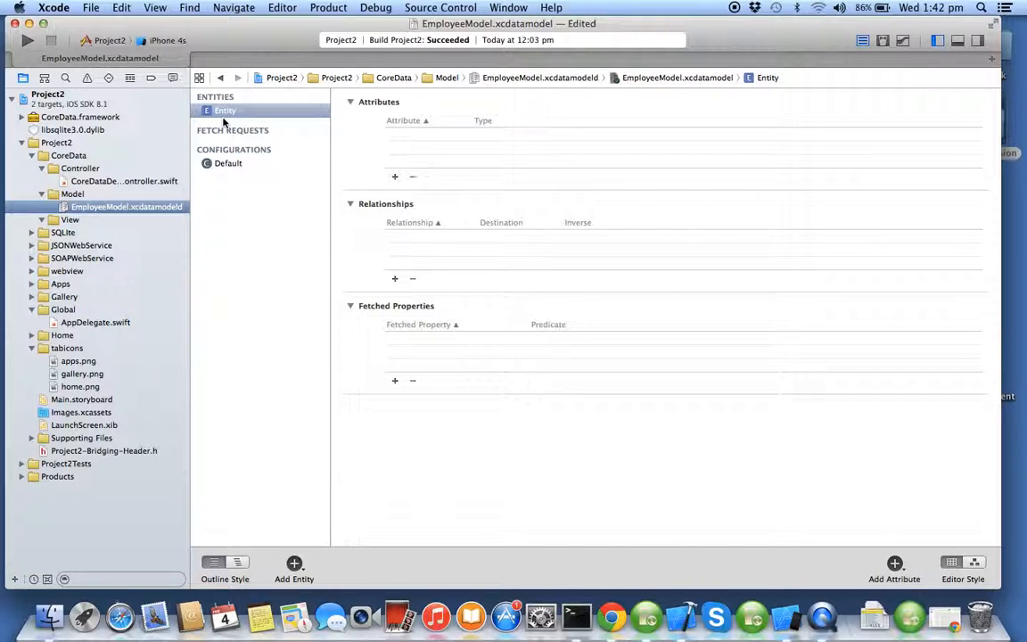
left_click(224, 110)
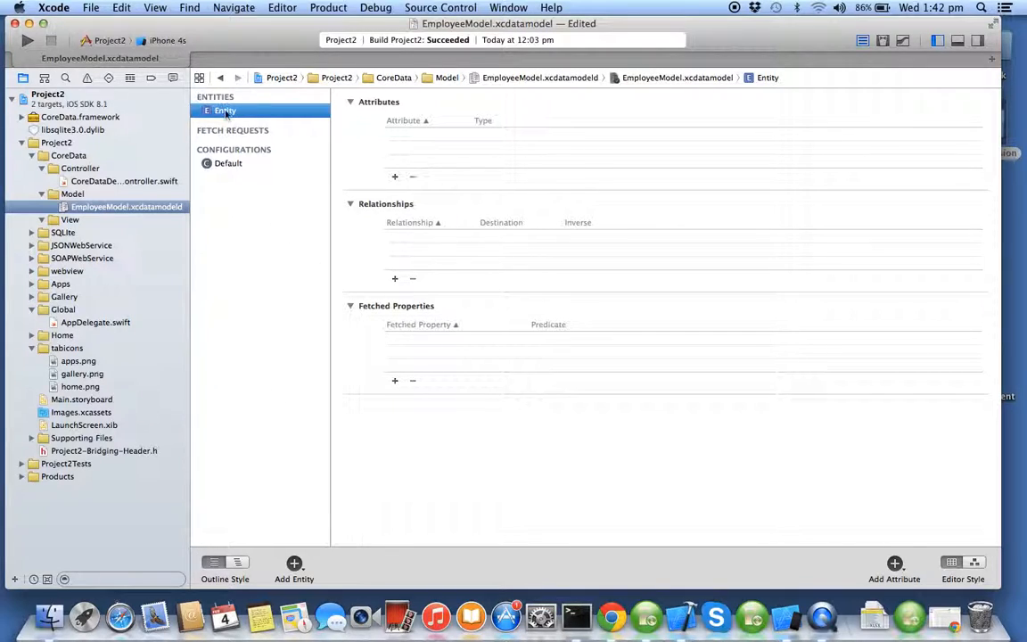
double_click(225, 110)
type("Employee")
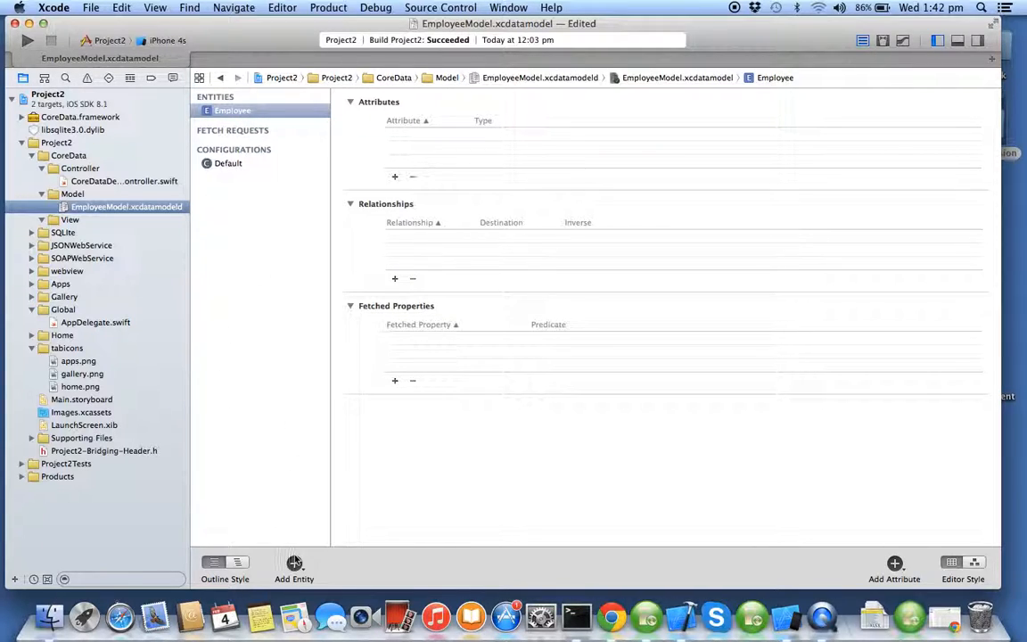
left_click(295, 563)
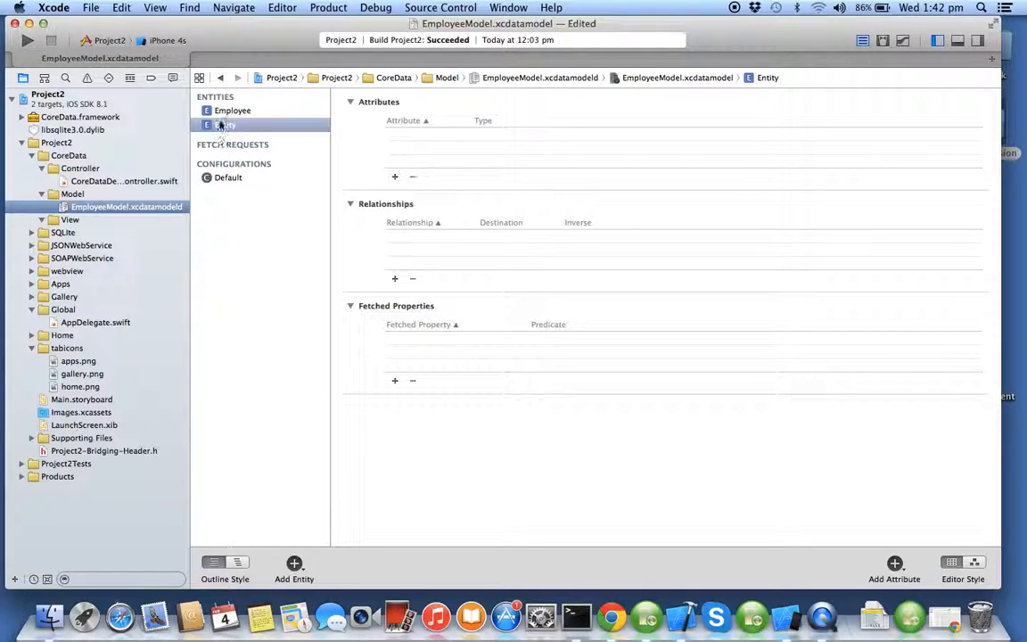
type("Department")
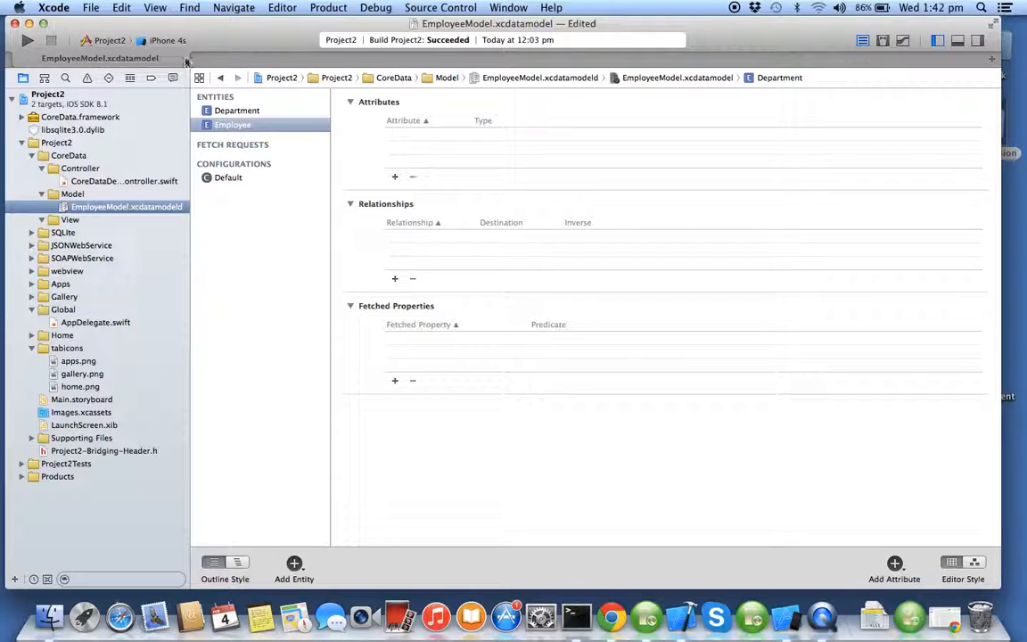
left_click(233, 124)
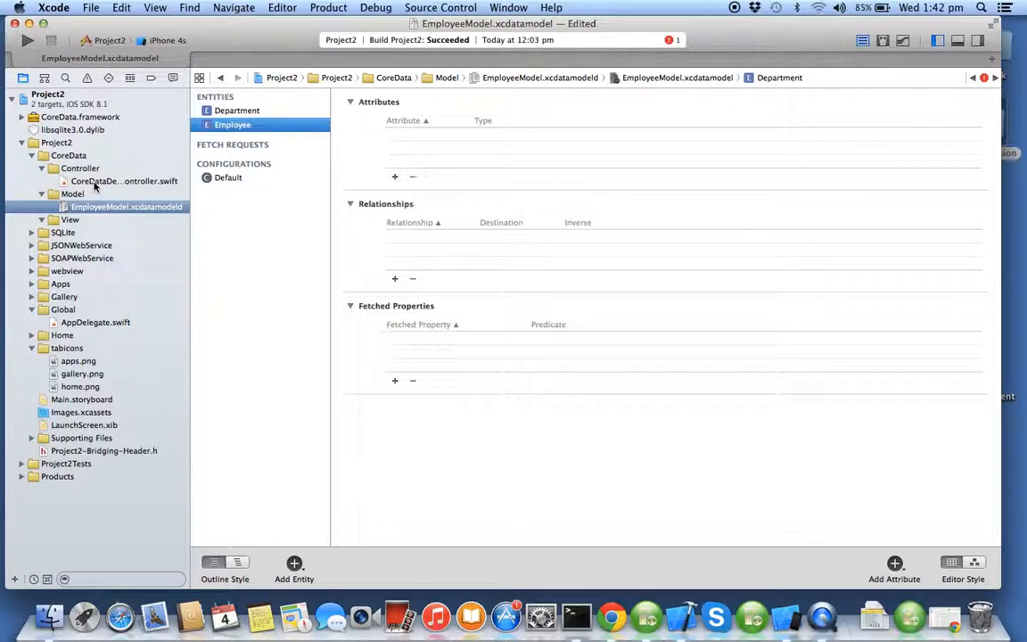
mouse_move(466, 235)
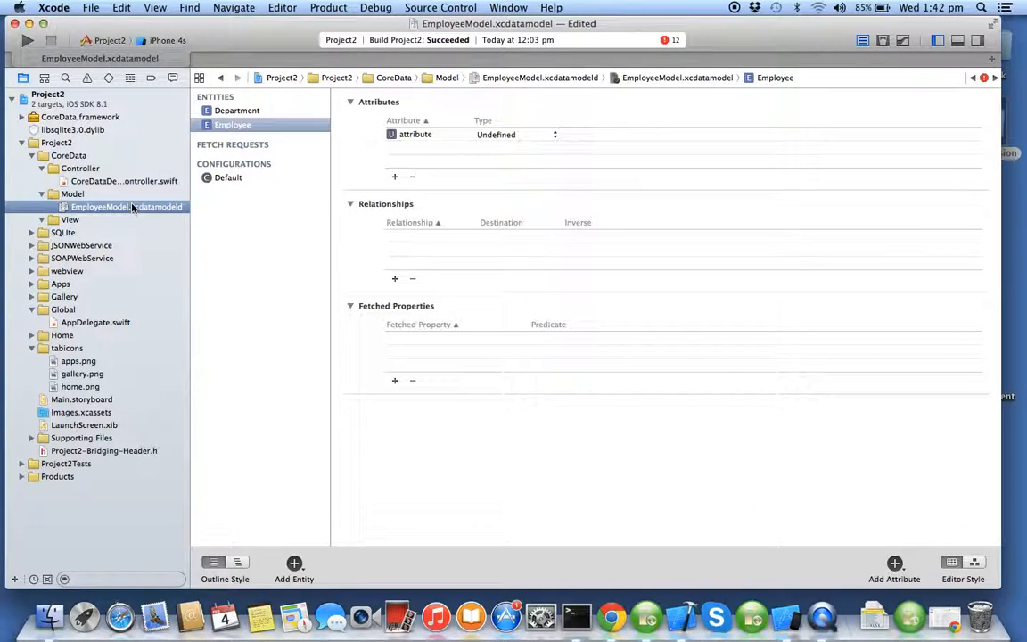
Step: Give Employee firstName and lastName String attributes and a Float salary attribute
left_click(415, 134)
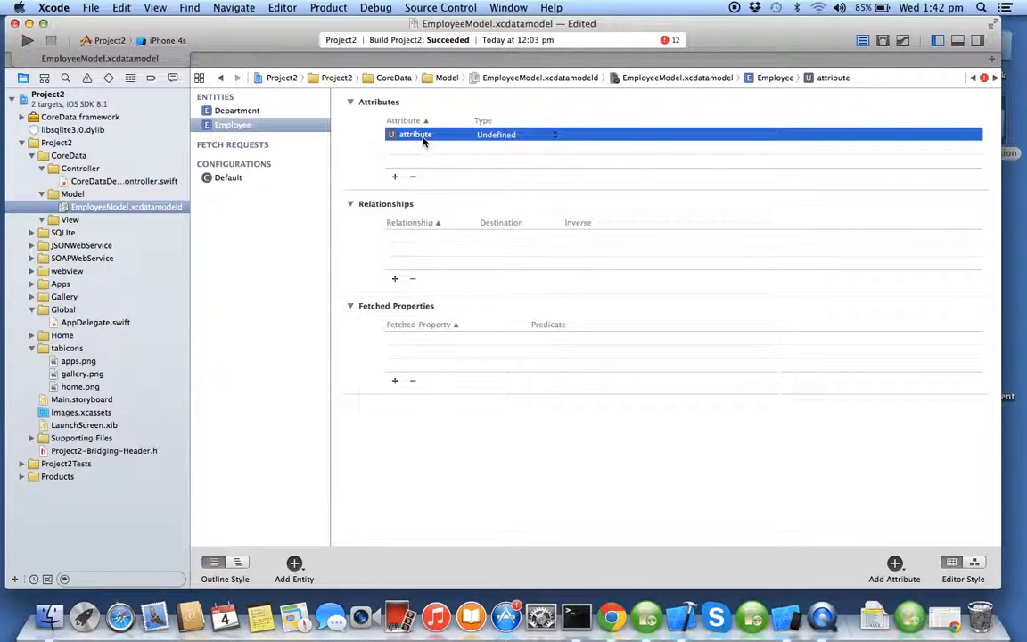
double_click(415, 134)
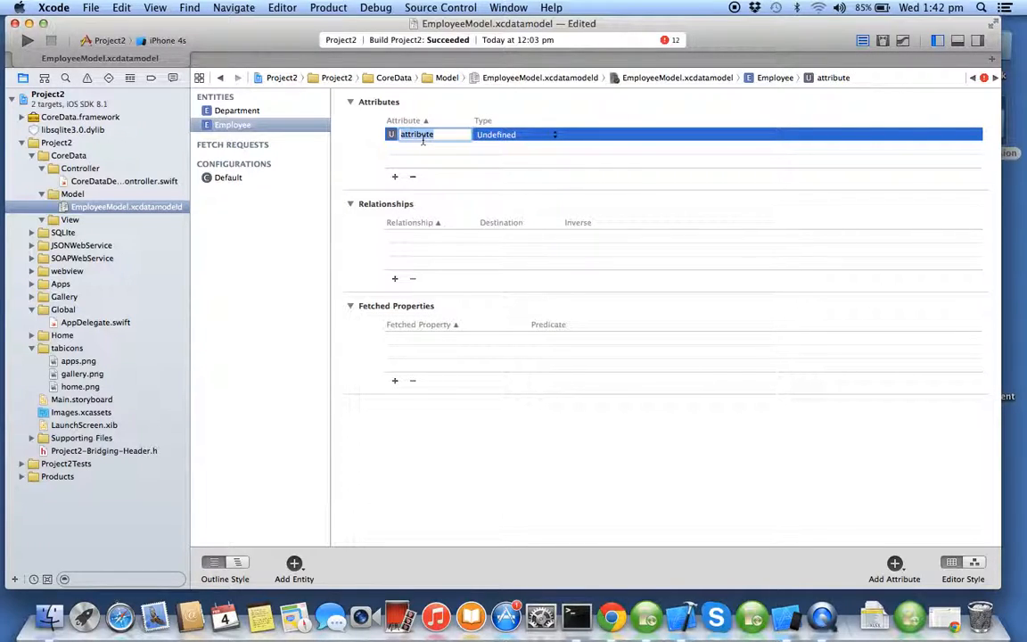
type("firstName")
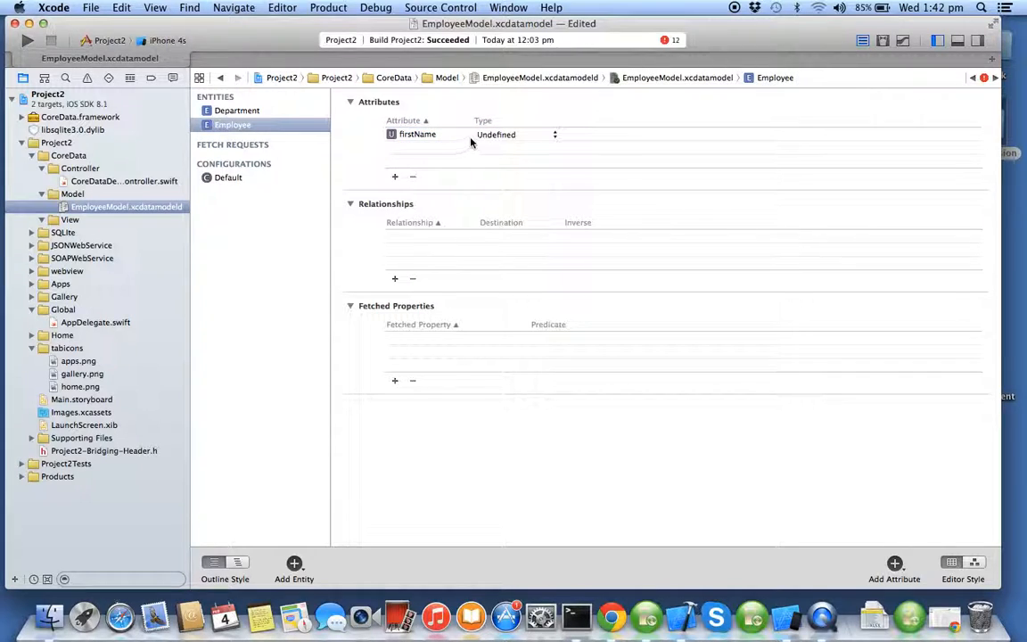
left_click(517, 135)
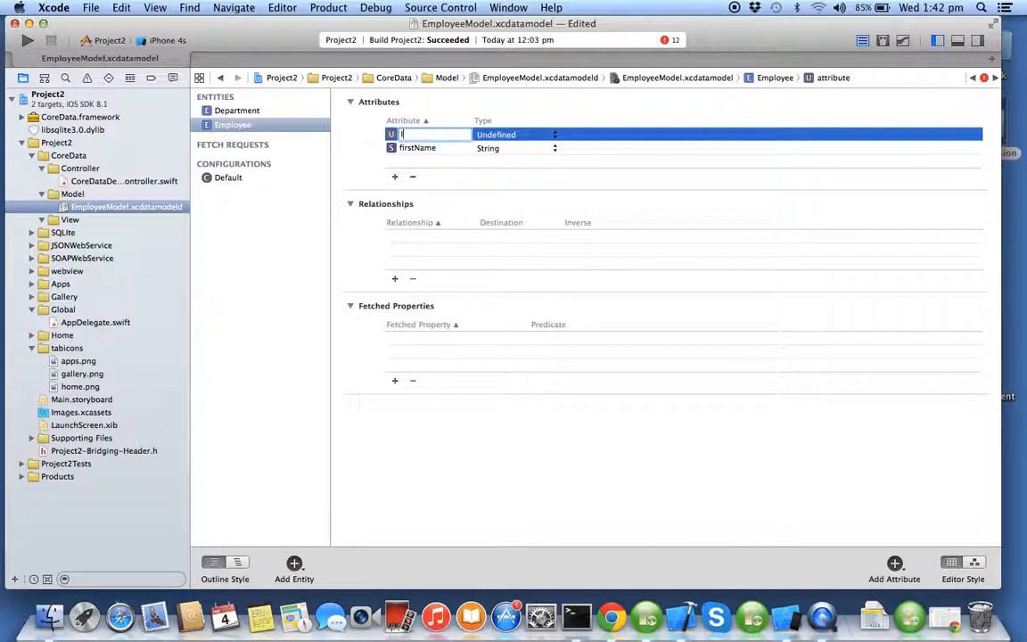
type("lastName")
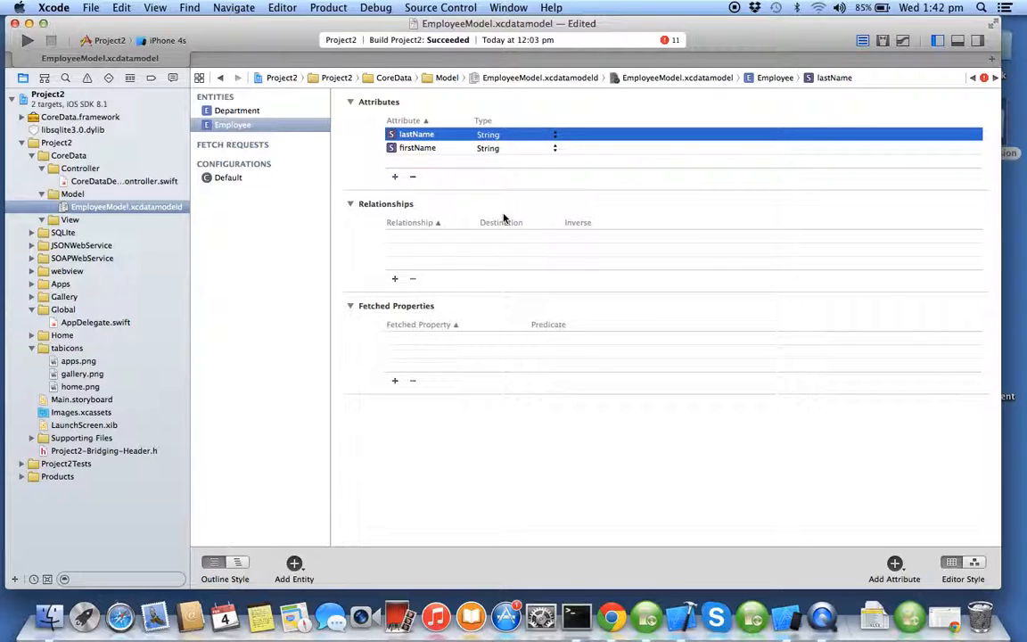
left_click(395, 175)
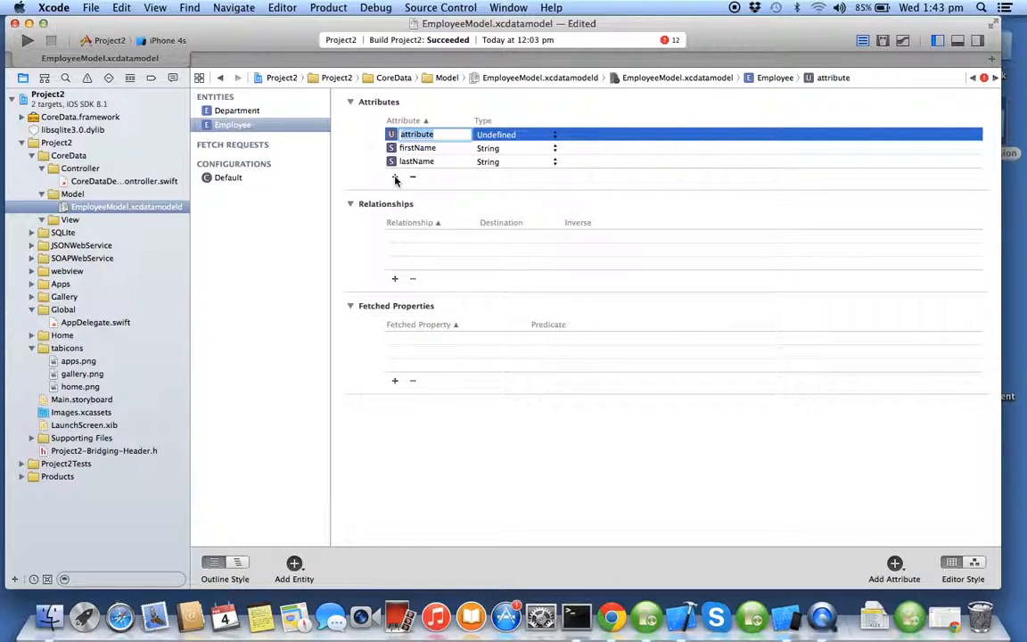
type("salary")
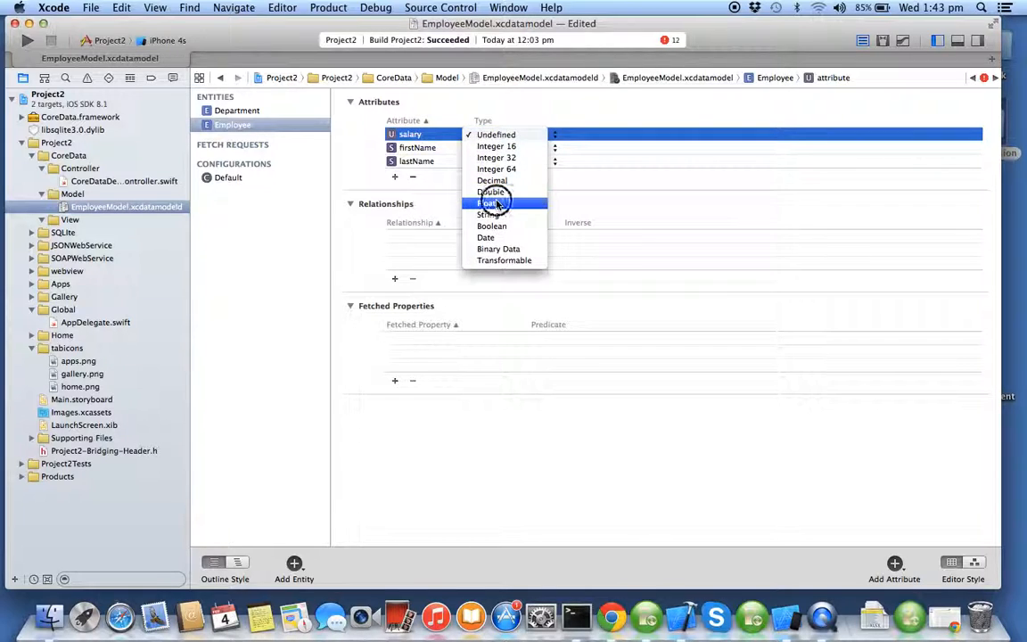
left_click(488, 203)
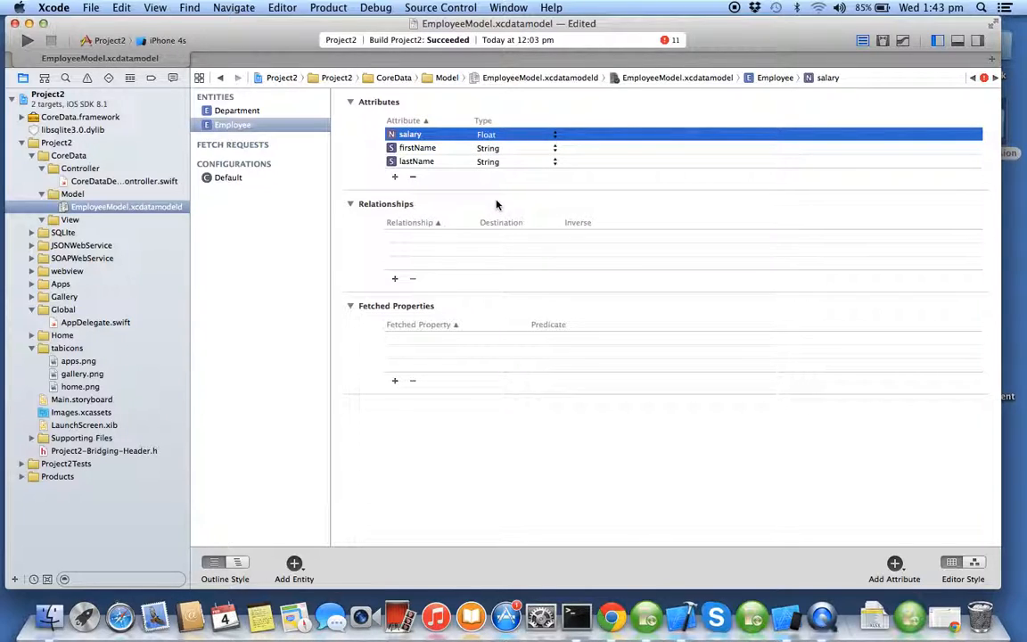
left_click(237, 110)
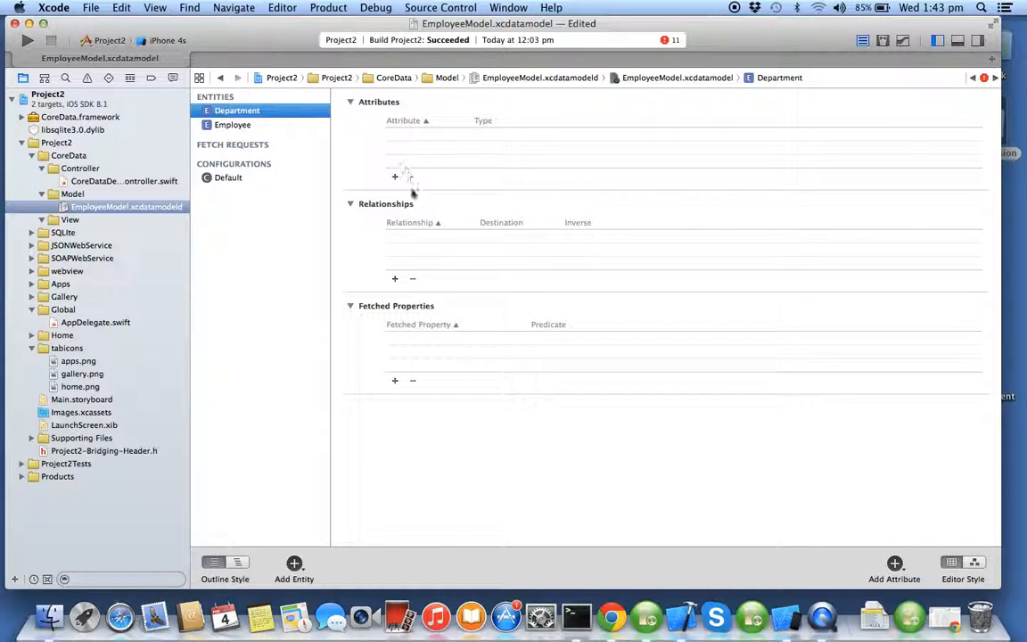
Step: Add a Float budget attribute to Department alongside its name attribute
left_click(395, 176)
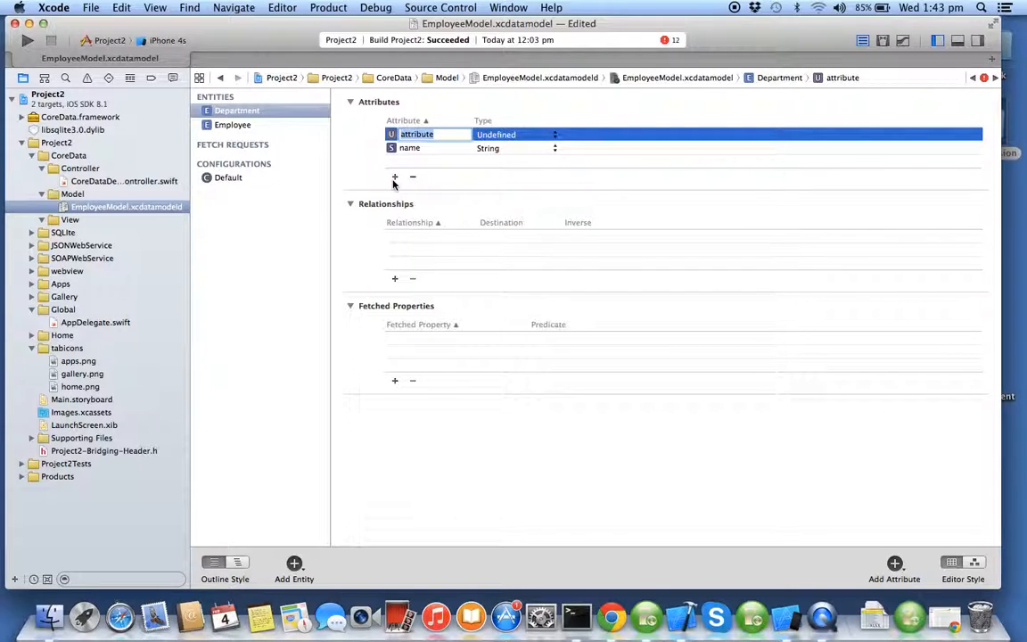
type("budget")
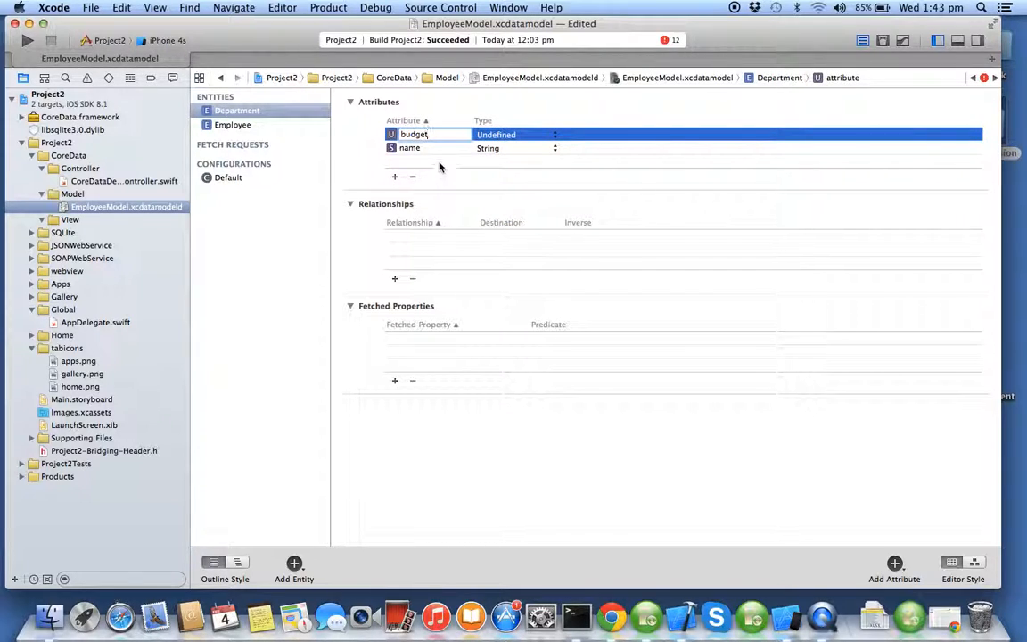
left_click(517, 134)
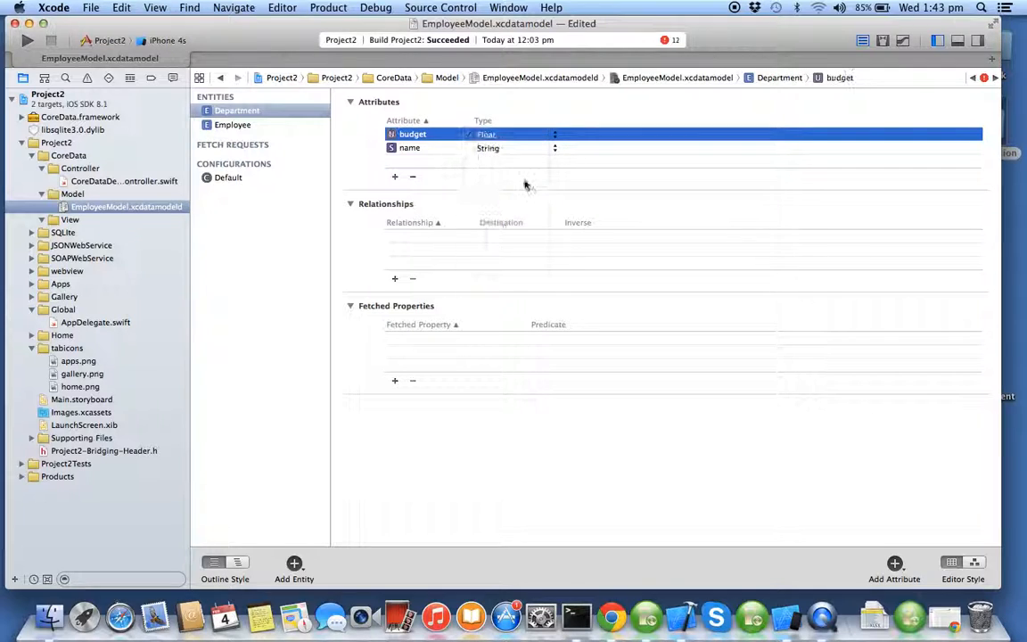
left_click(232, 124)
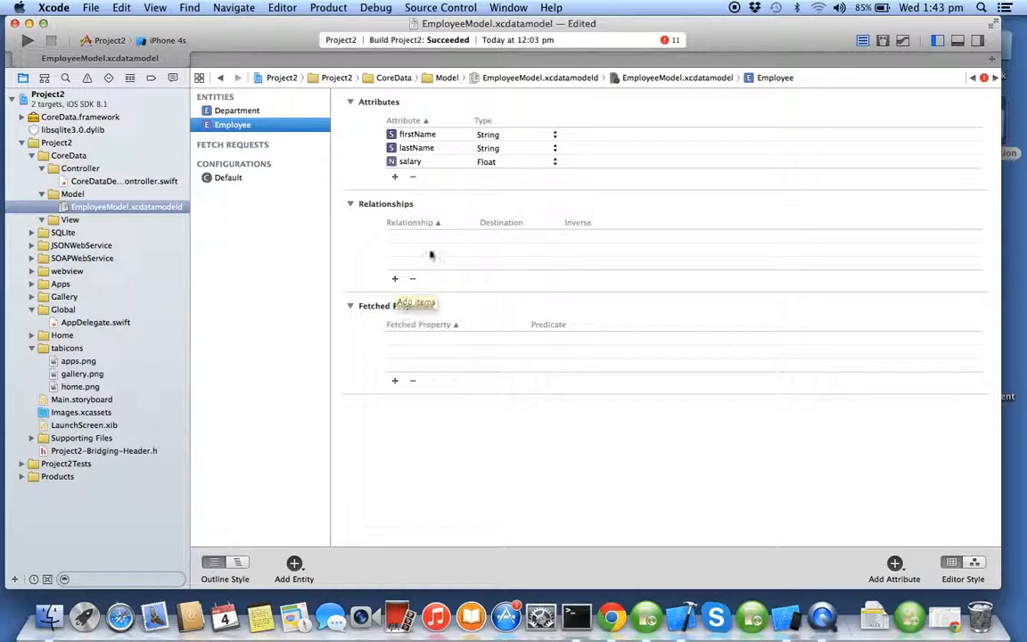
Step: Add a belongsTo relationship to Employee with Department as its destination
left_click(395, 278)
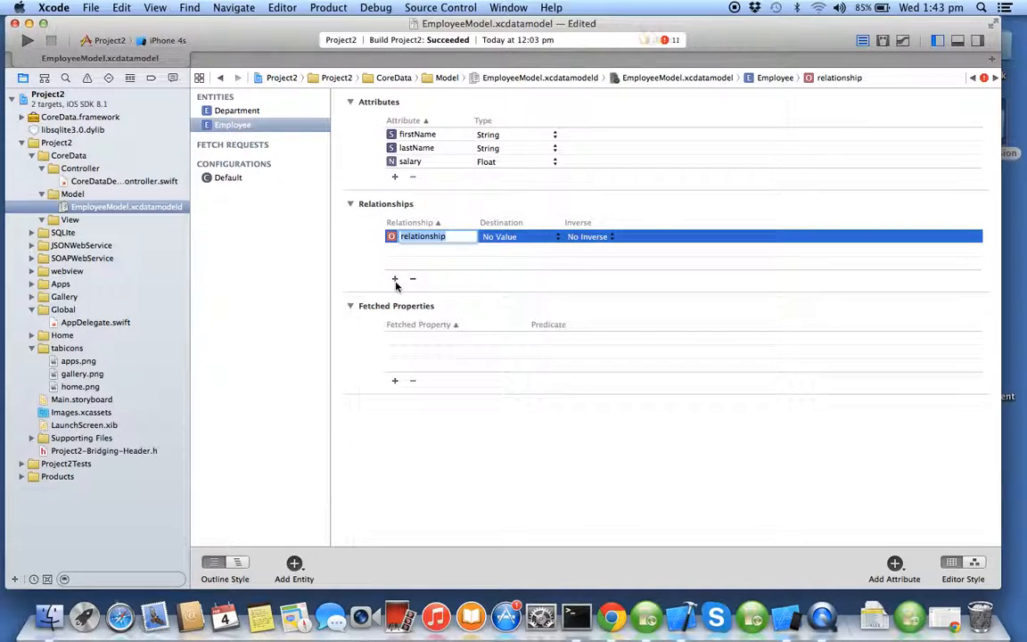
type("belongsTo")
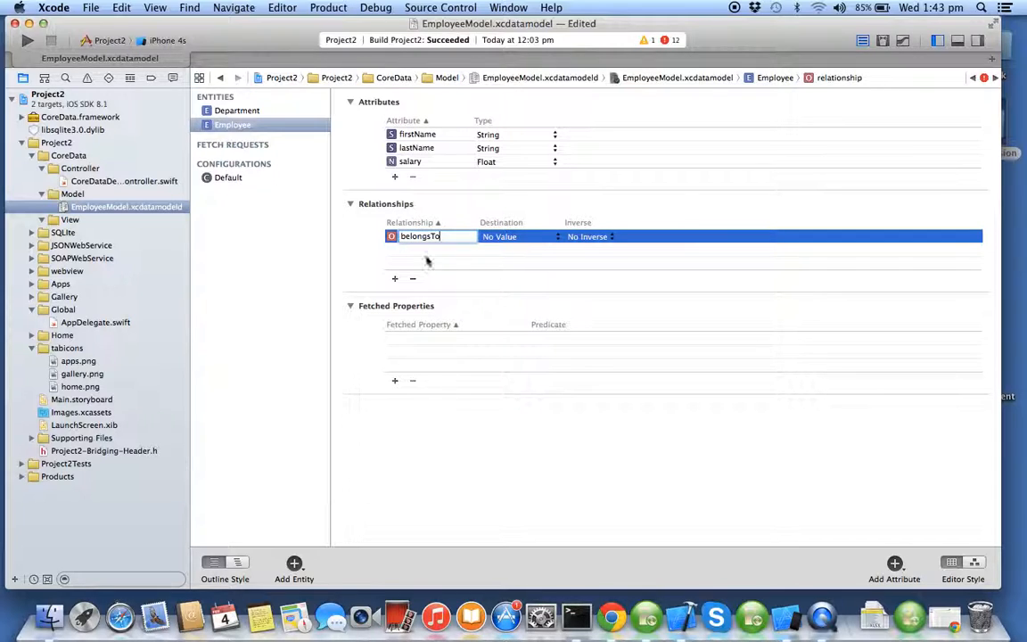
left_click(517, 237)
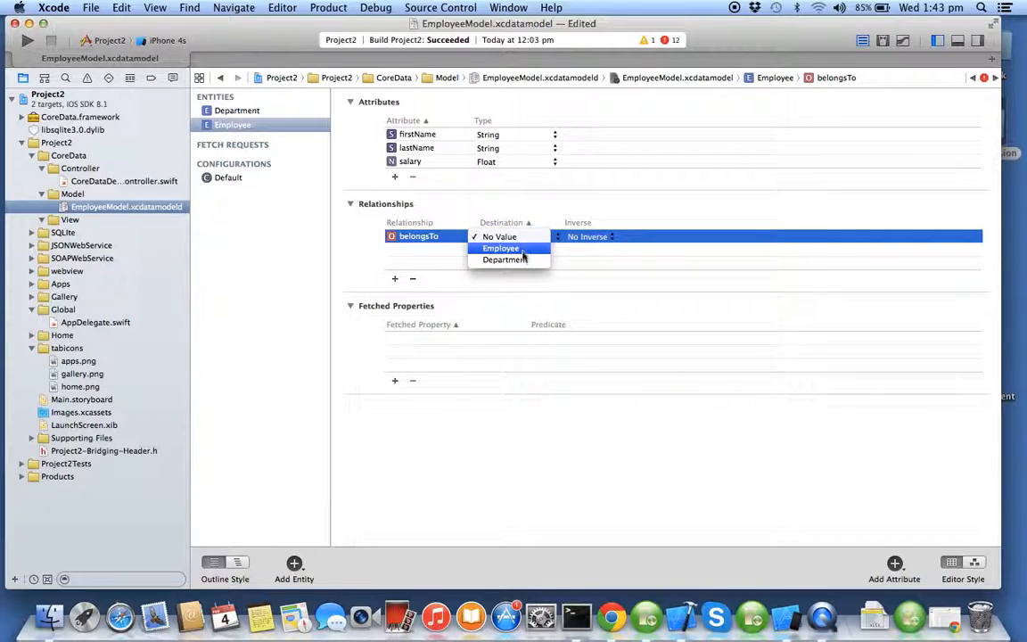
left_click(505, 259)
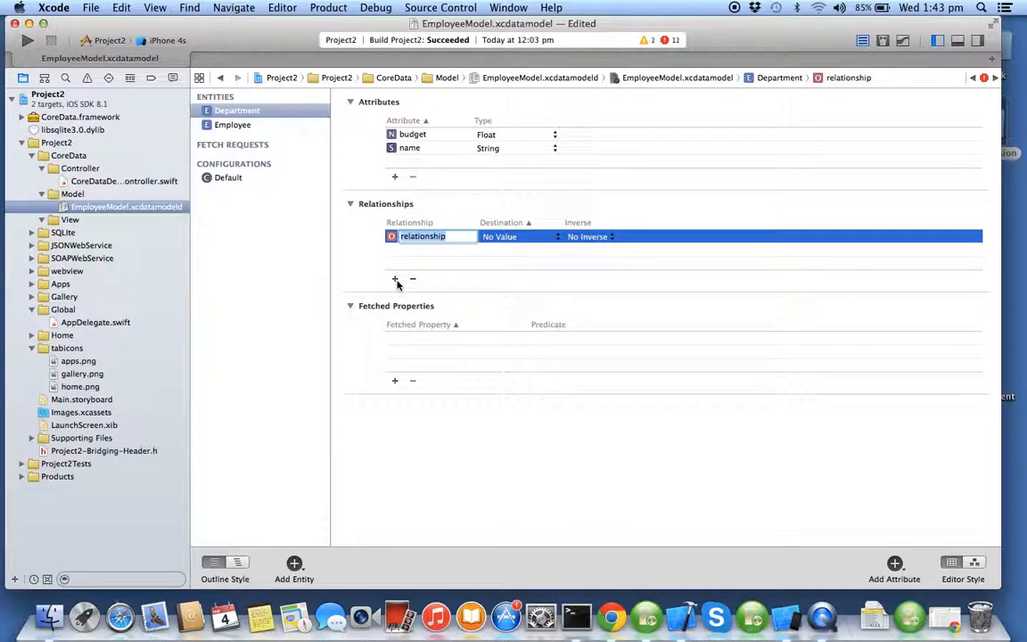
Step: Name Department's new relationship contains and point it at Employee
type("contain")
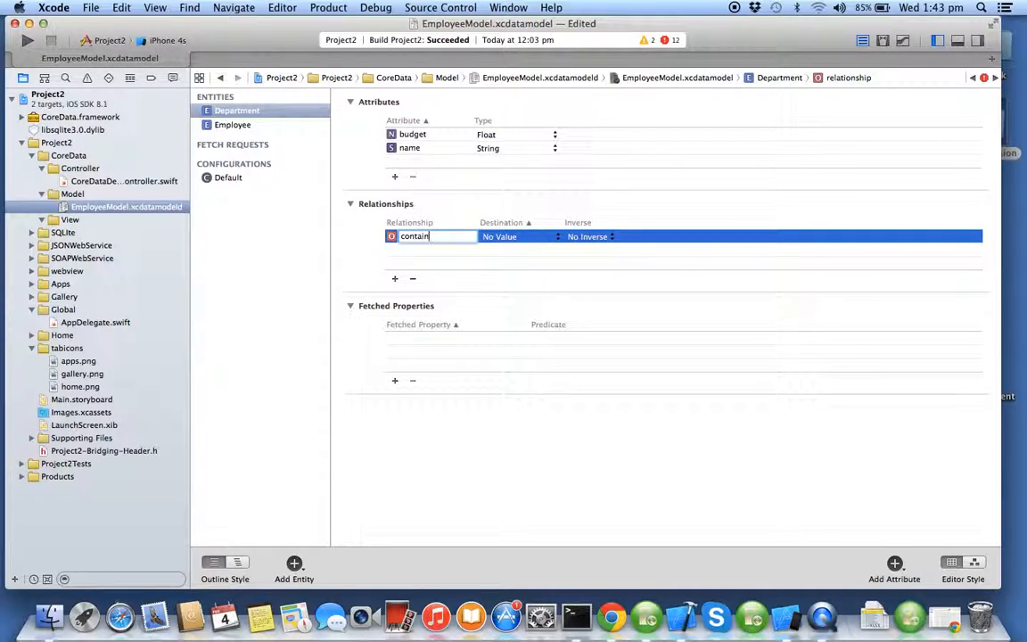
left_click(517, 236)
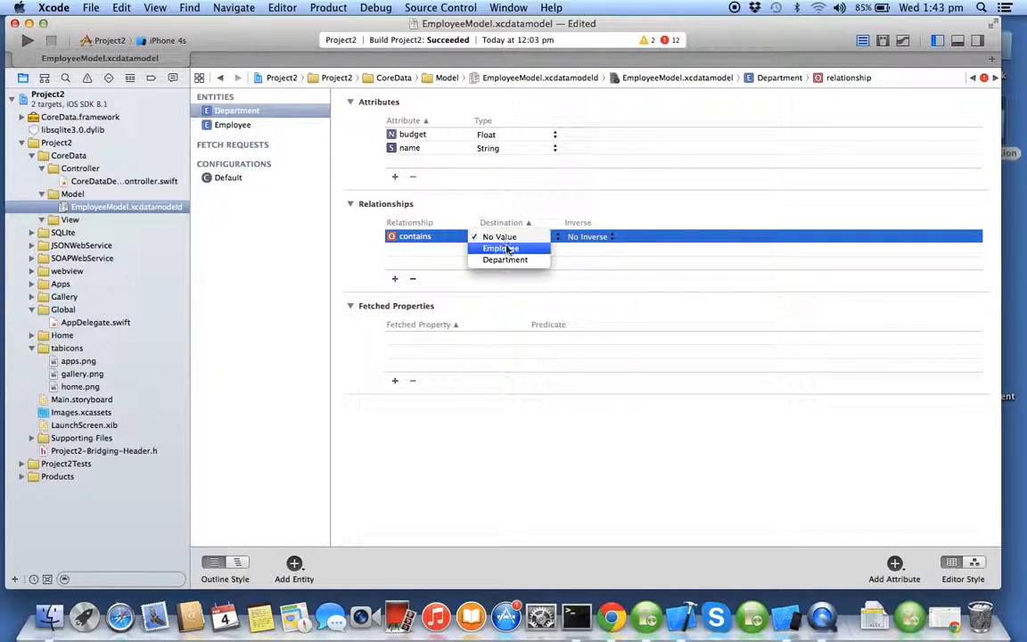
left_click(503, 248)
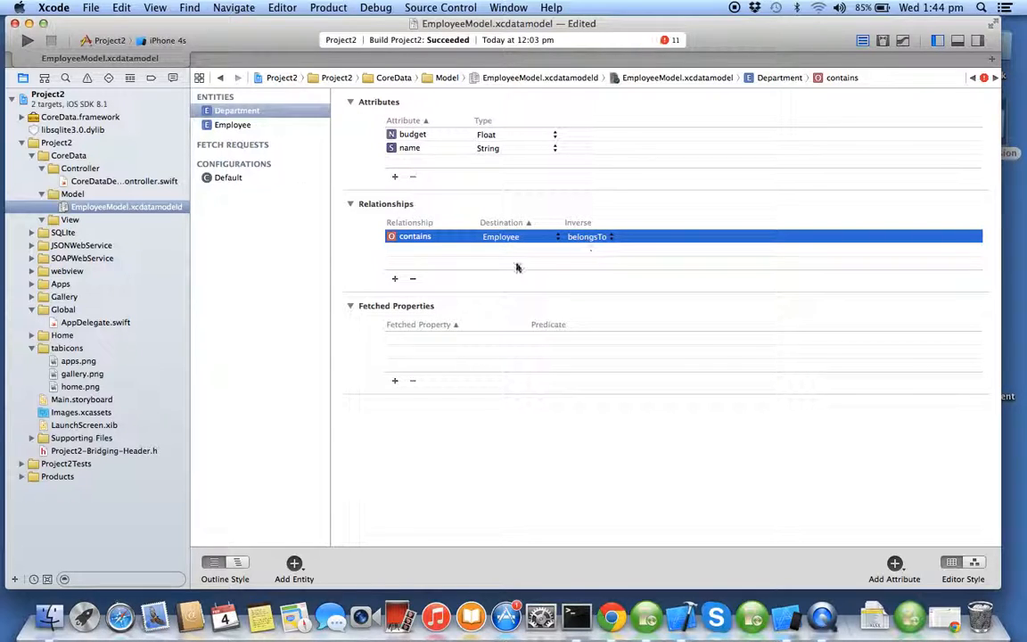
left_click(233, 124)
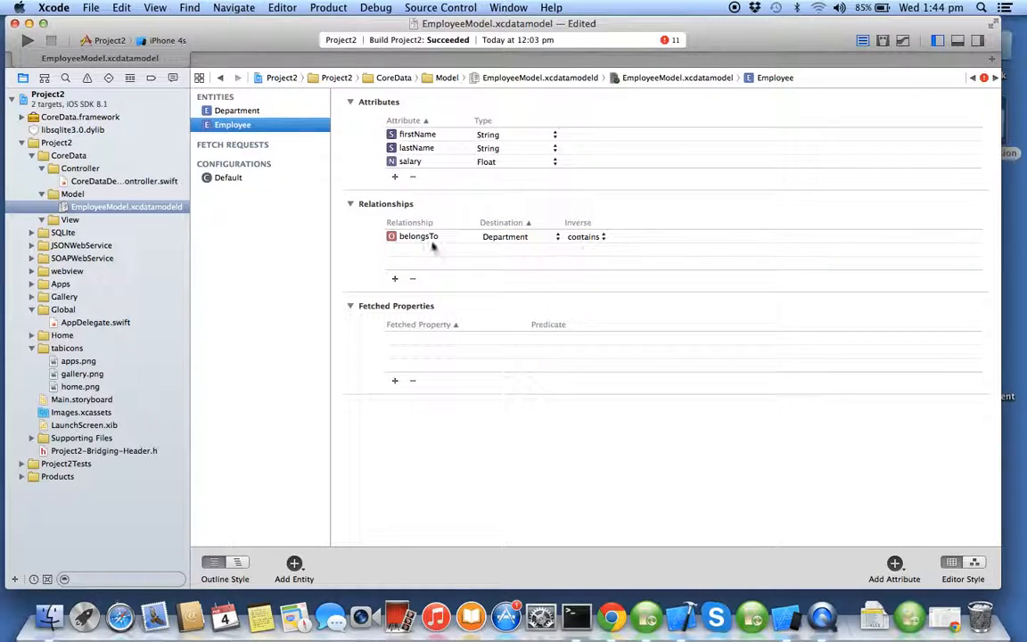
mouse_move(591, 242)
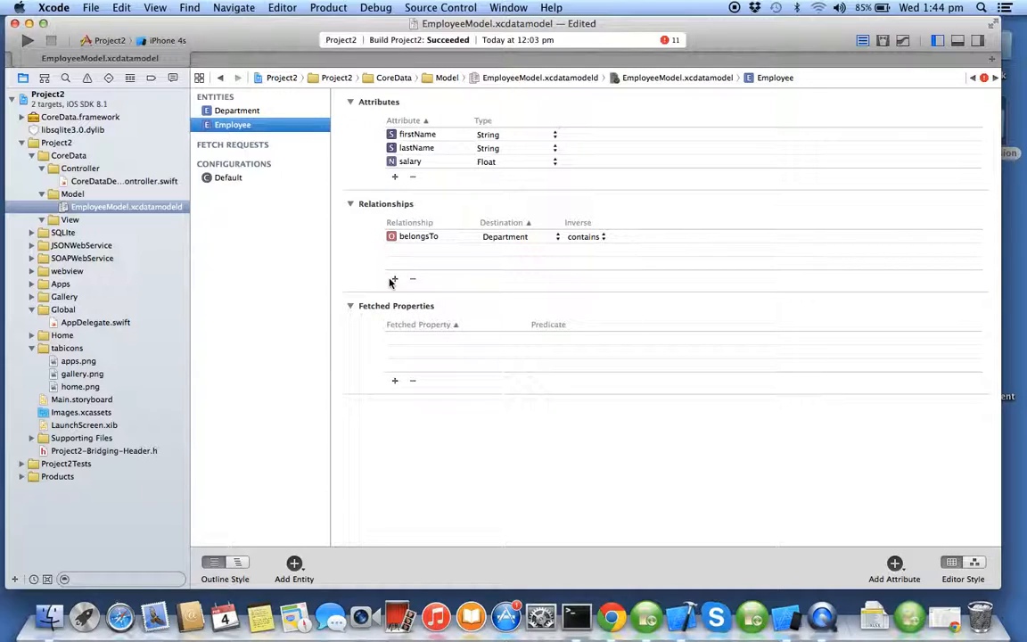
mouse_move(457, 163)
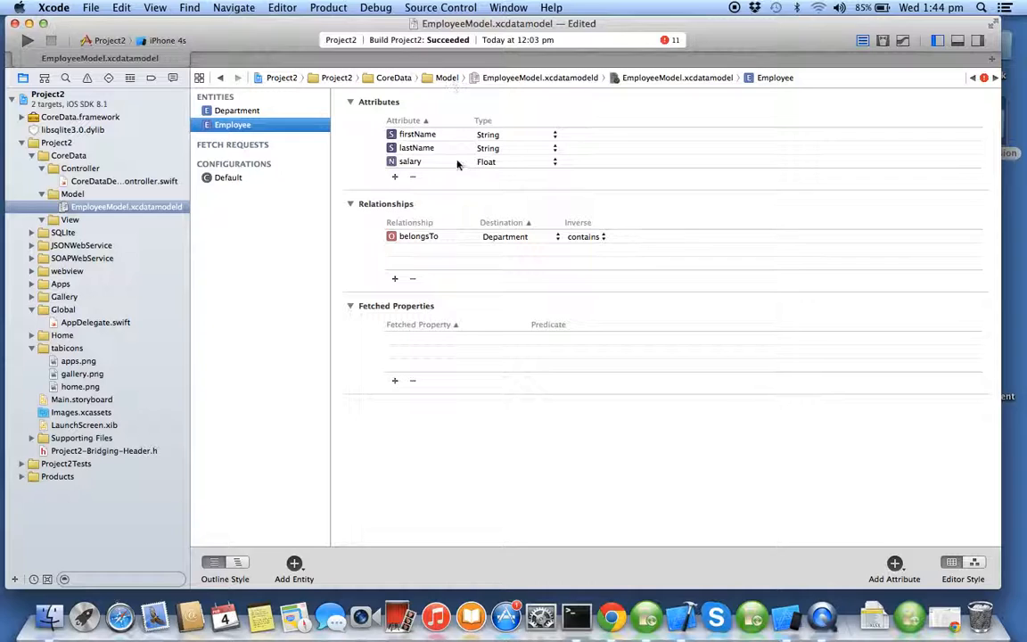
mouse_move(837, 567)
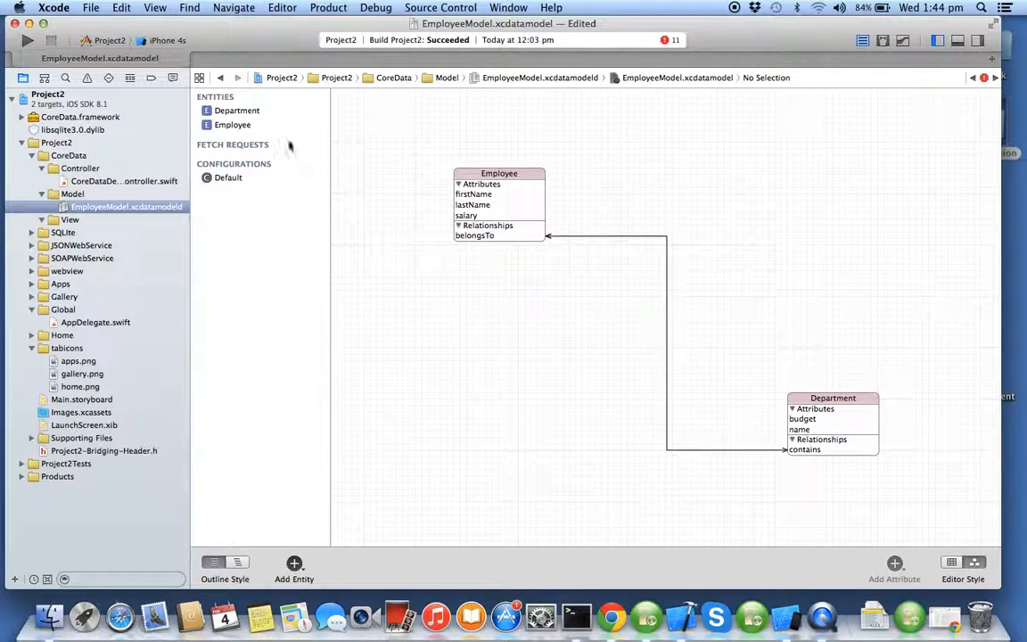
left_click(951, 563)
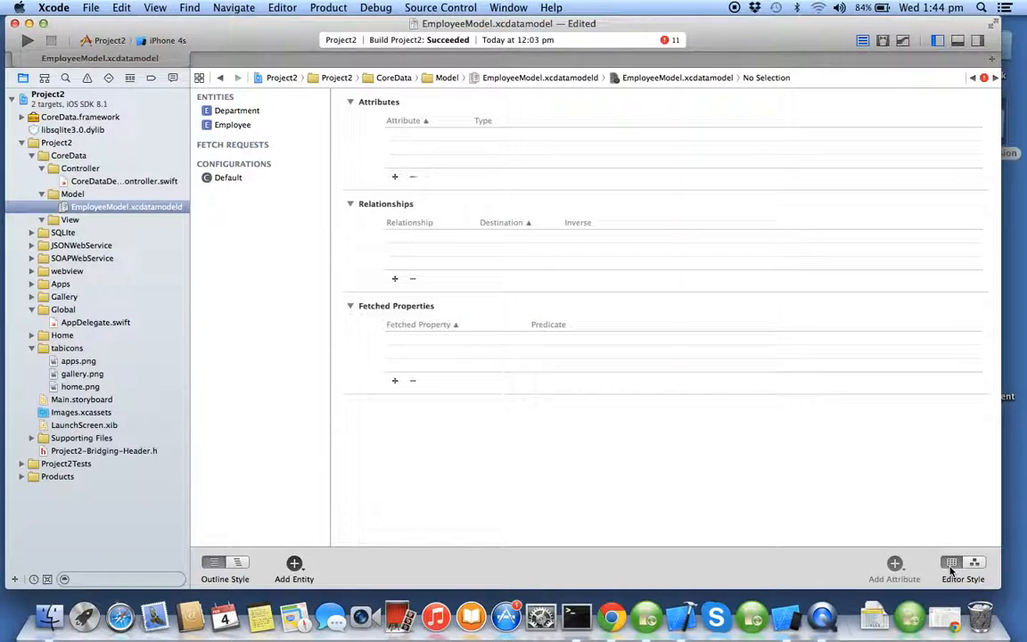
left_click(237, 110)
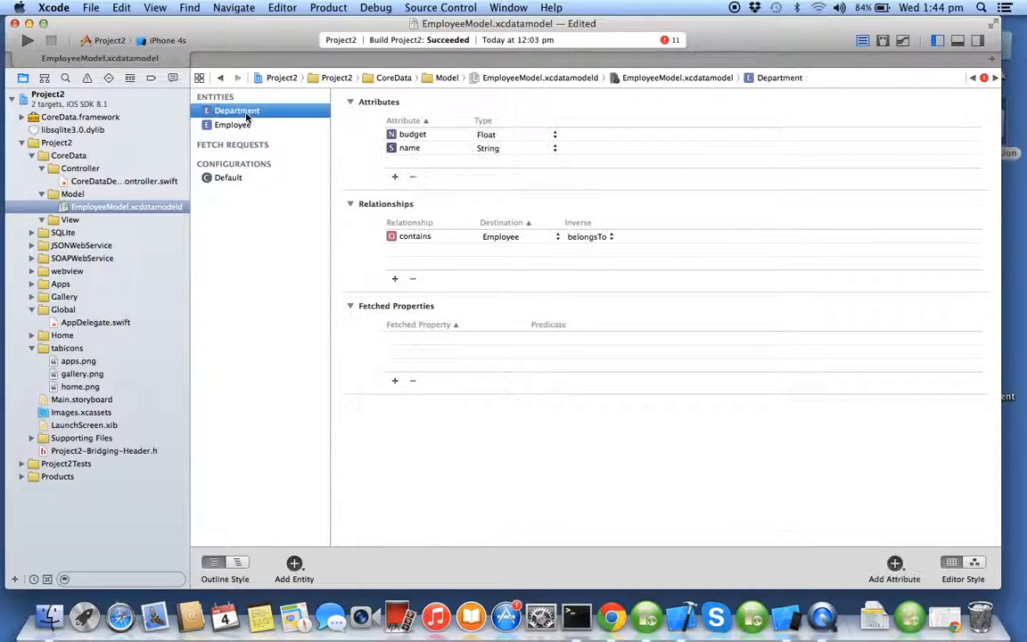
left_click(233, 124)
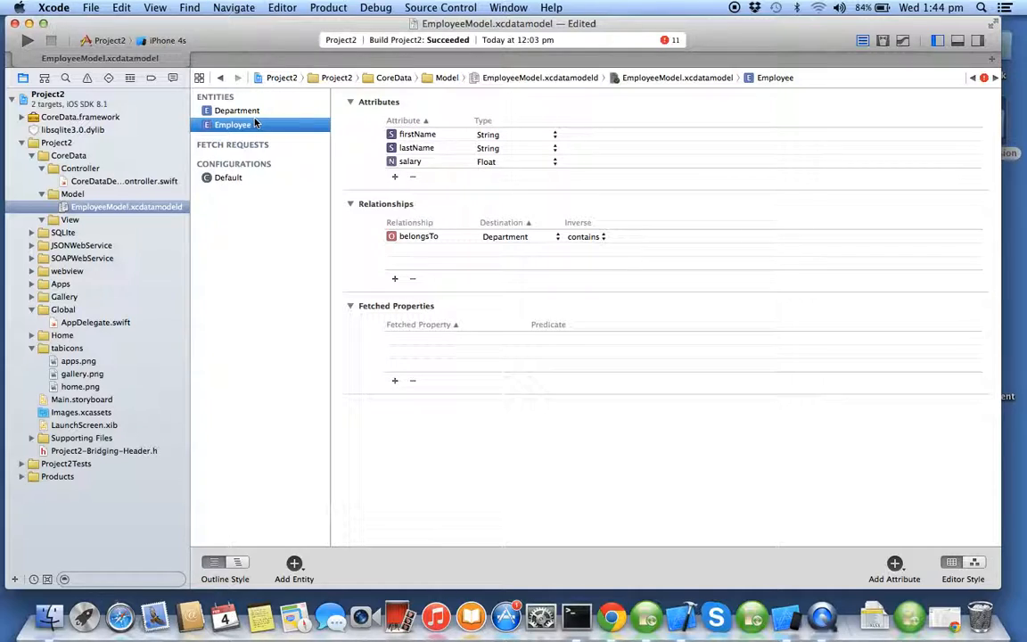
mouse_move(489, 258)
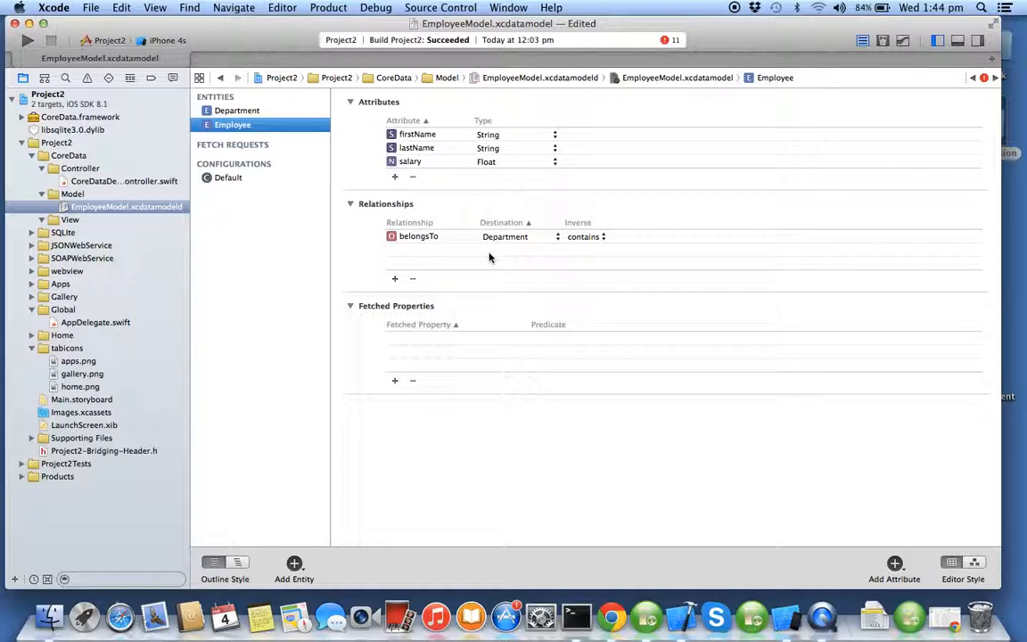
mouse_move(327, 176)
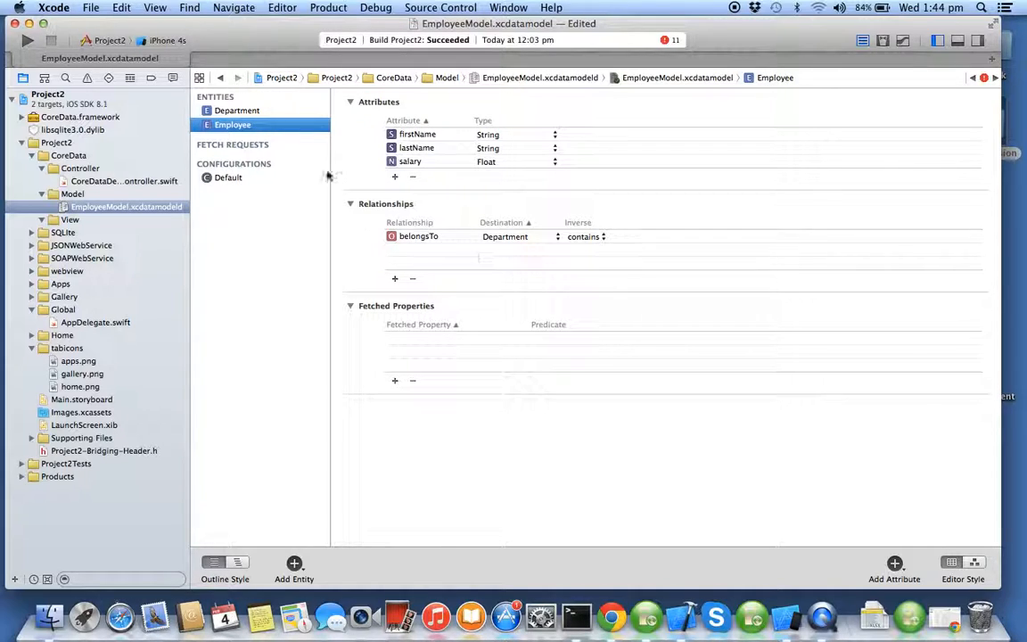